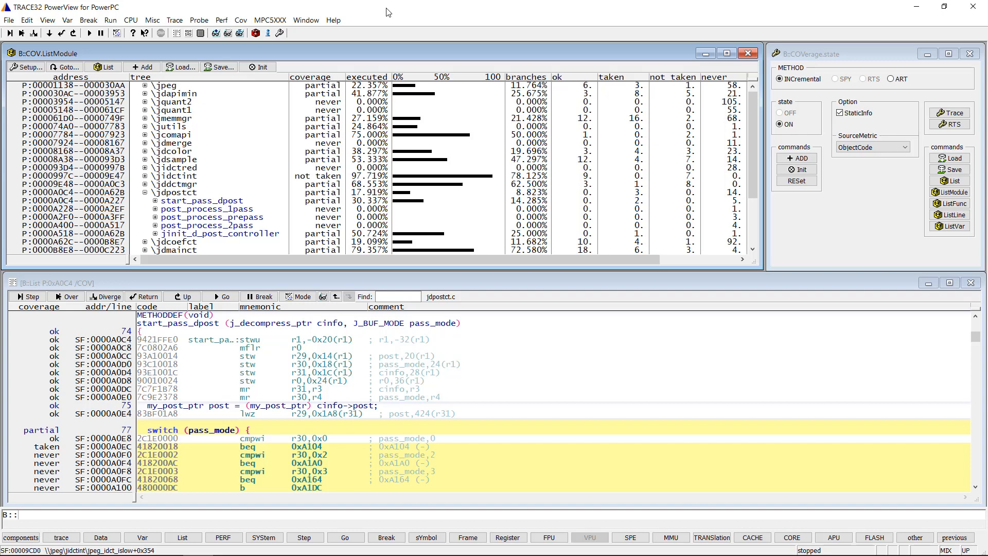
pyautogui.moveTo(148, 383)
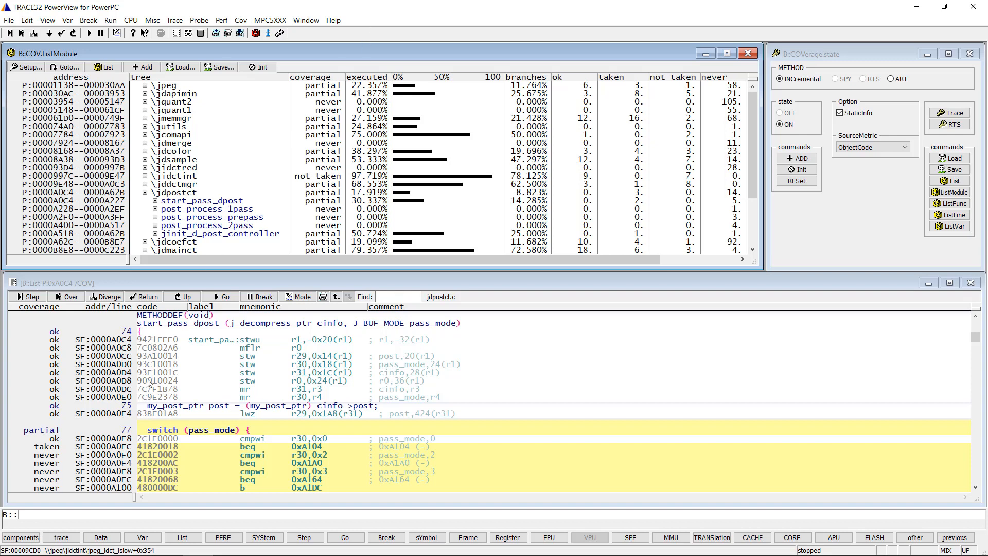
# Step: Add bookmark no_test2 on line 77 with remark 'not testable in current configuration'
pyautogui.rightClick(163, 430)
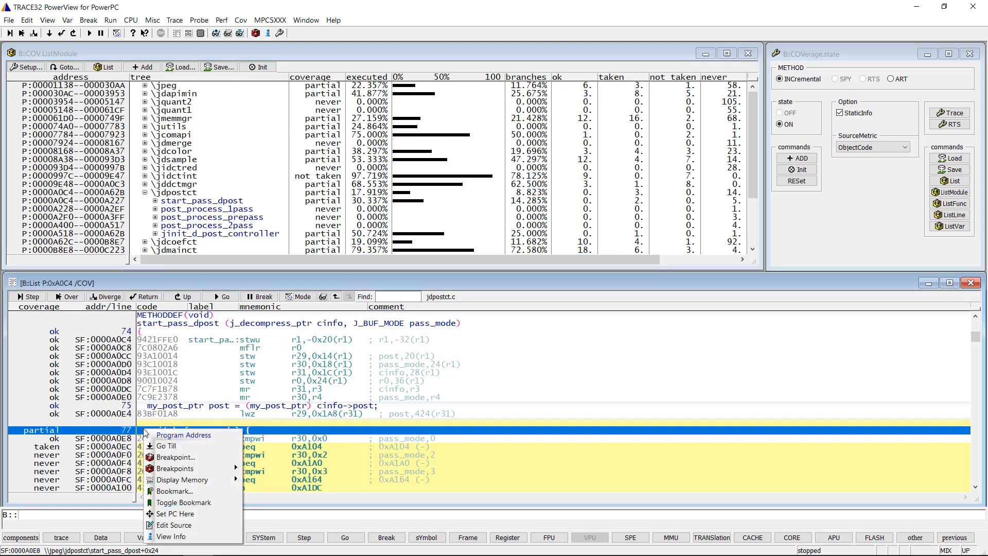
pyautogui.click(173, 468)
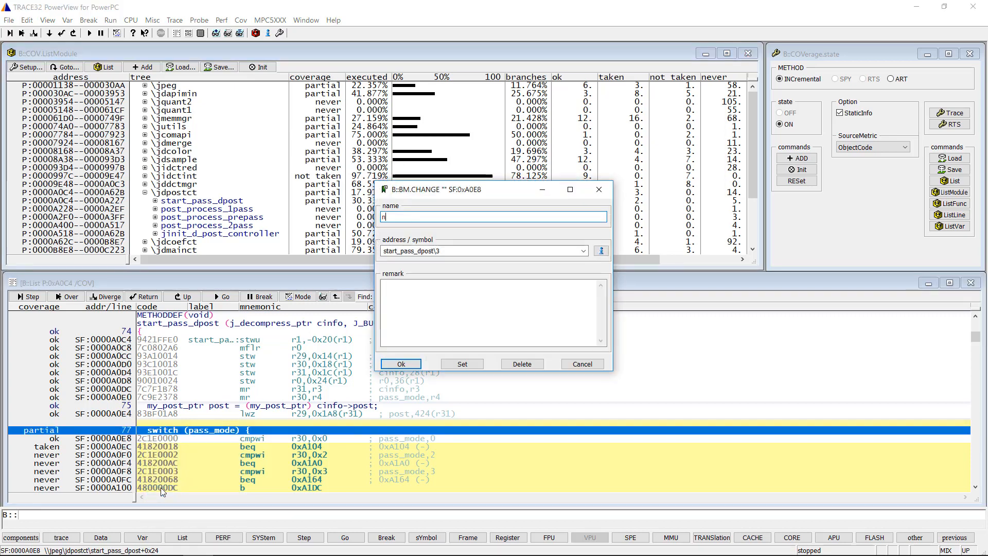
pyautogui.write('o_test2')
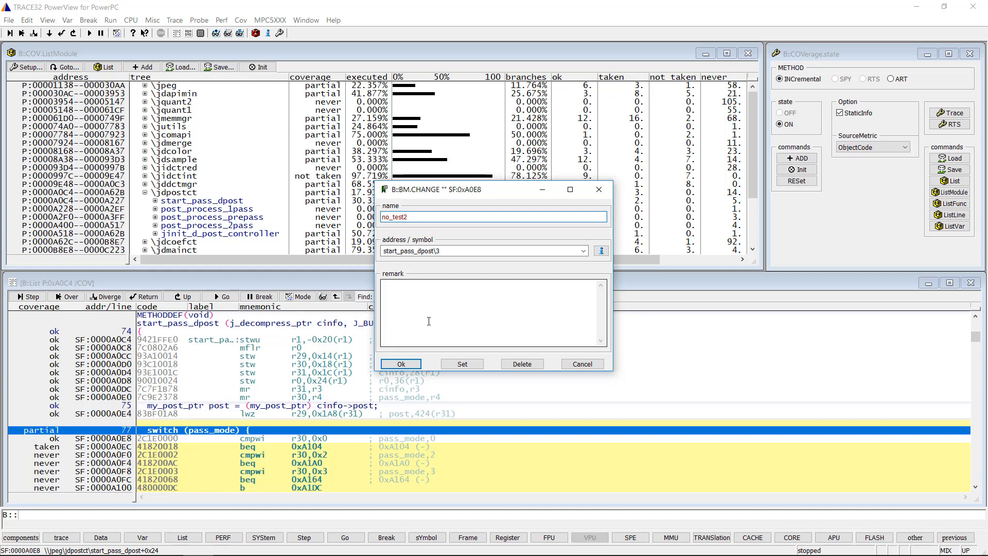
pyautogui.write('not t')
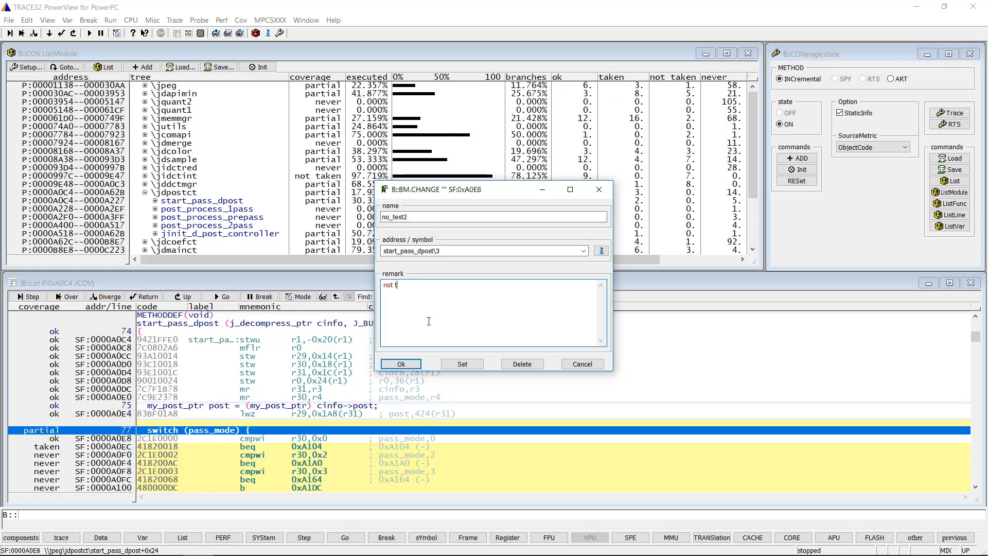
pyautogui.write('estable in current')
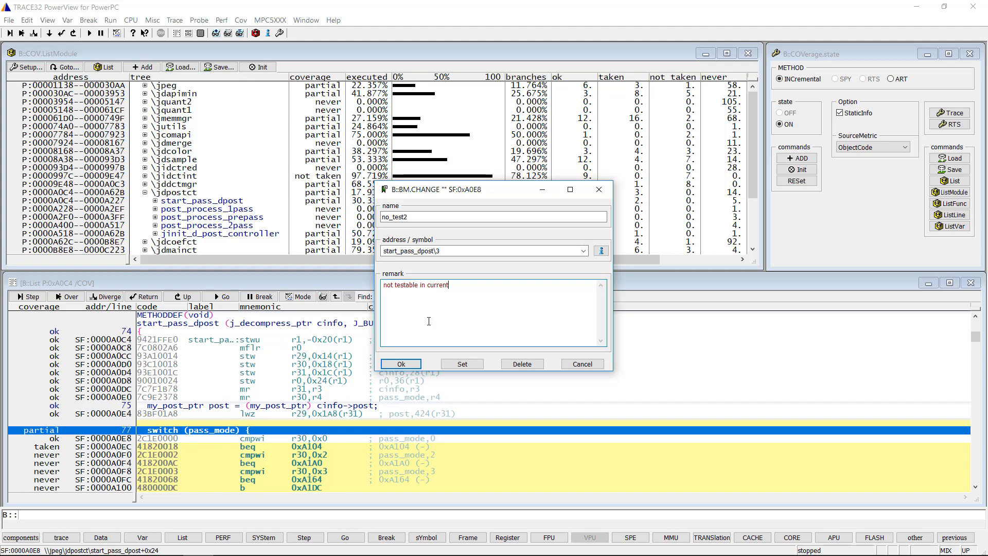
pyautogui.write('configuration')
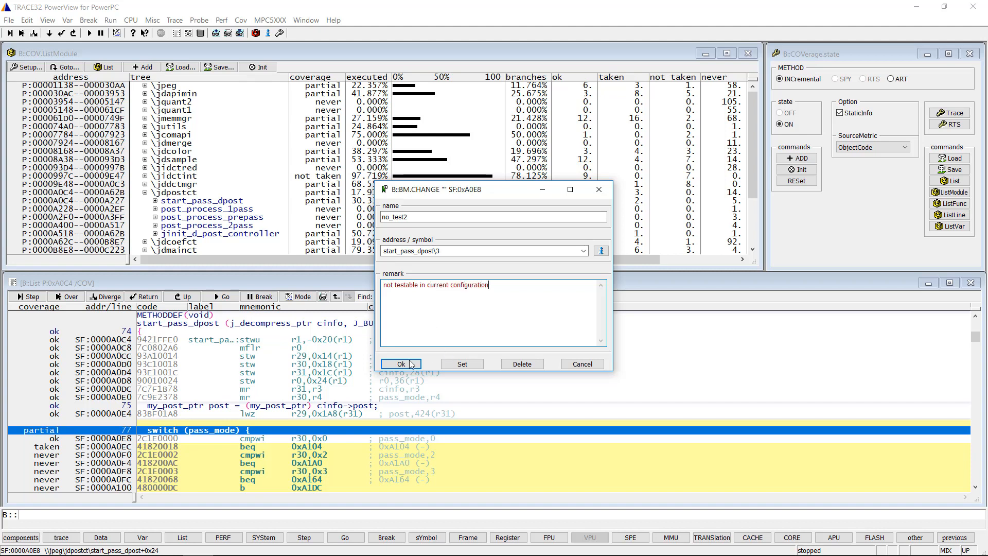
# Step: Confirm the bookmark, check no_test1 and no_test2 in the bookmark list, then close it
pyautogui.click(400, 364)
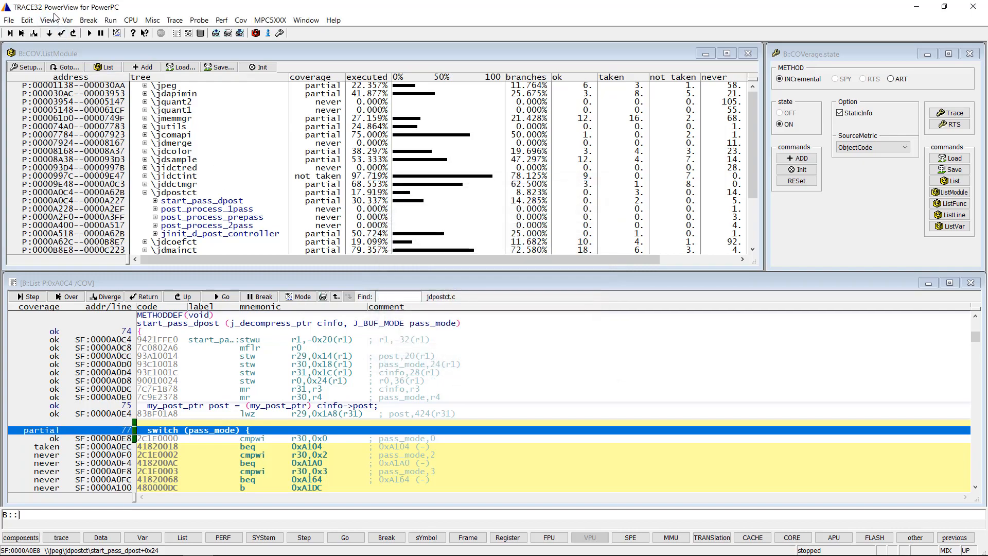
pyautogui.click(46, 20)
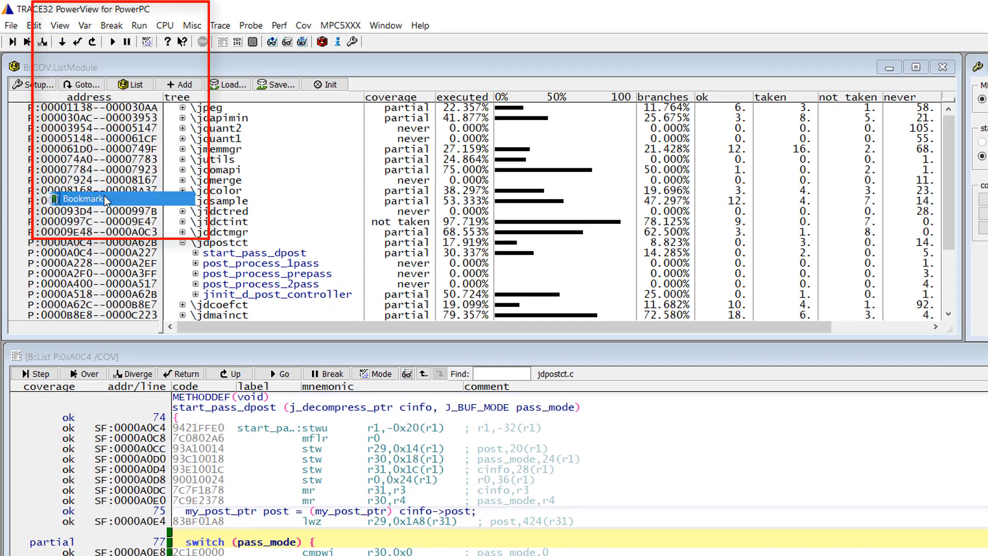
pyautogui.click(84, 198)
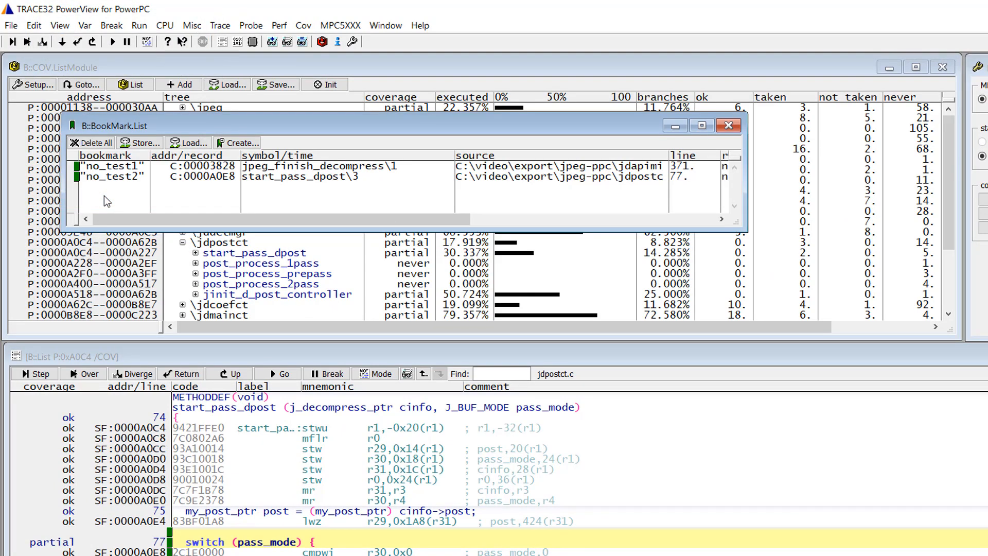
pyautogui.click(320, 165)
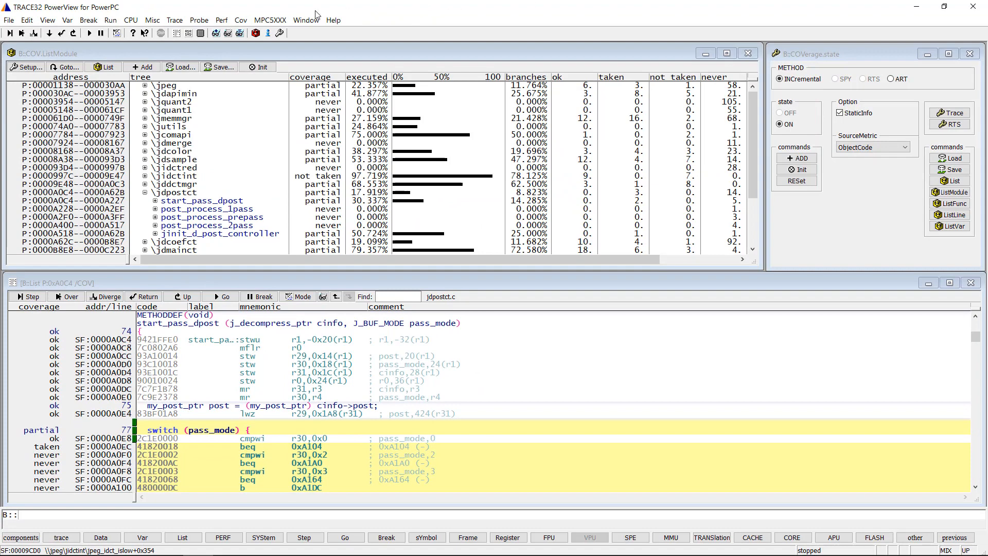
# Step: Start Cov > Create Report and keep OBJECTCODE as the source code metric
pyautogui.click(240, 20)
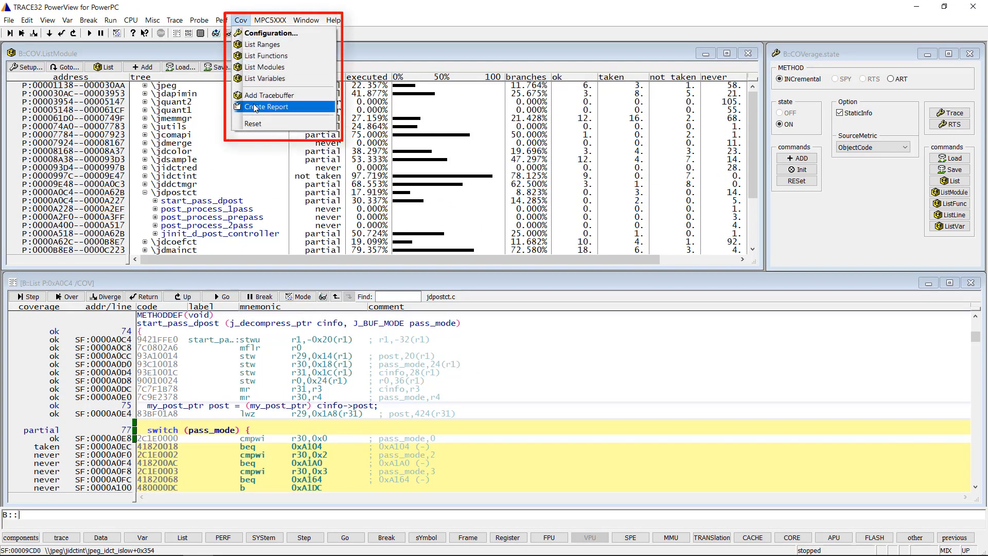
pyautogui.click(268, 106)
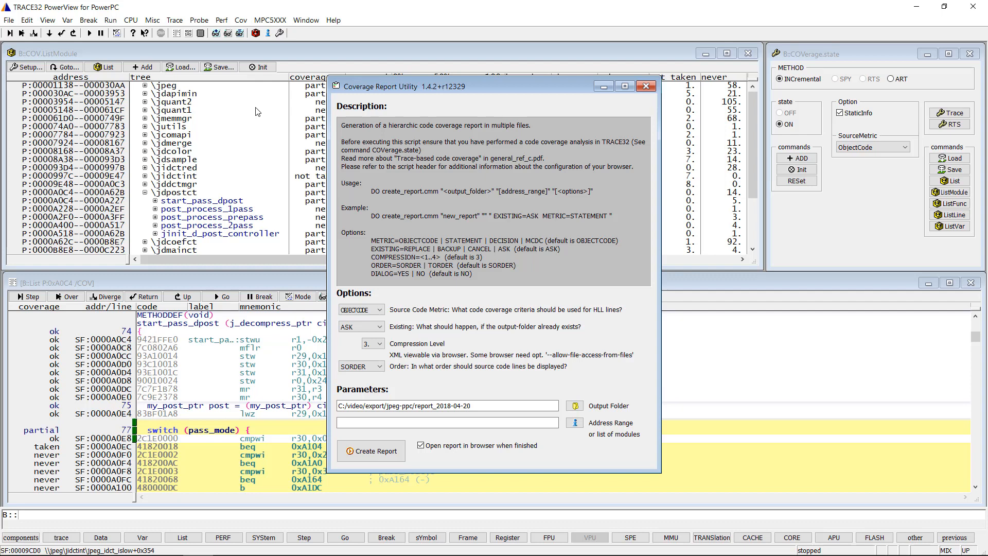
pyautogui.click(379, 310)
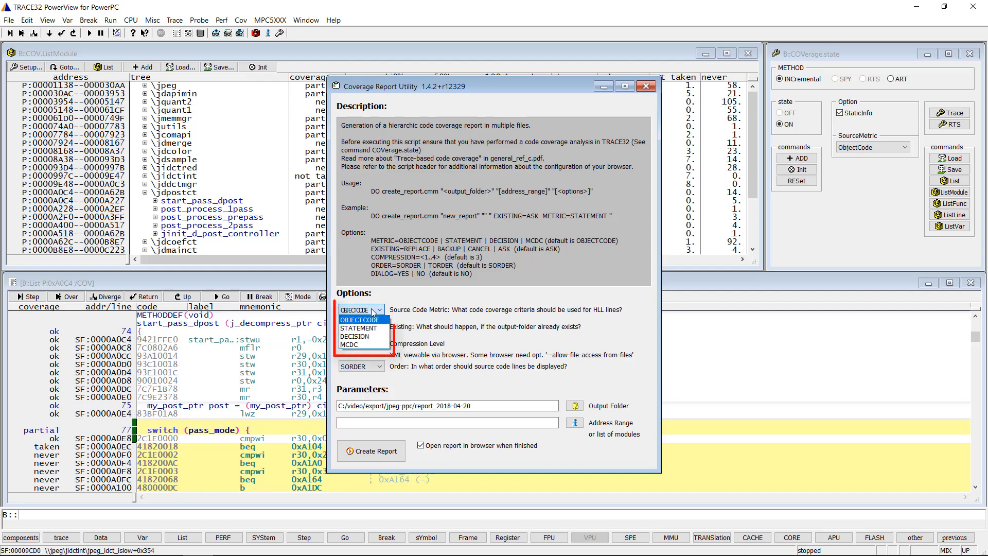
pyautogui.click(359, 319)
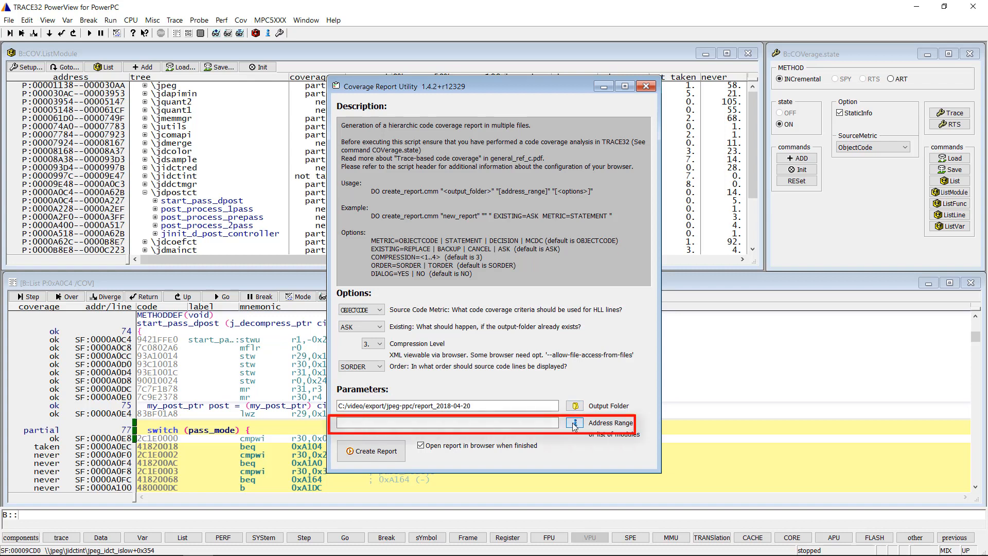
# Step: Set the report address range to modules jdapimin, jdpostct and jpeg via the module browser
pyautogui.click(574, 423)
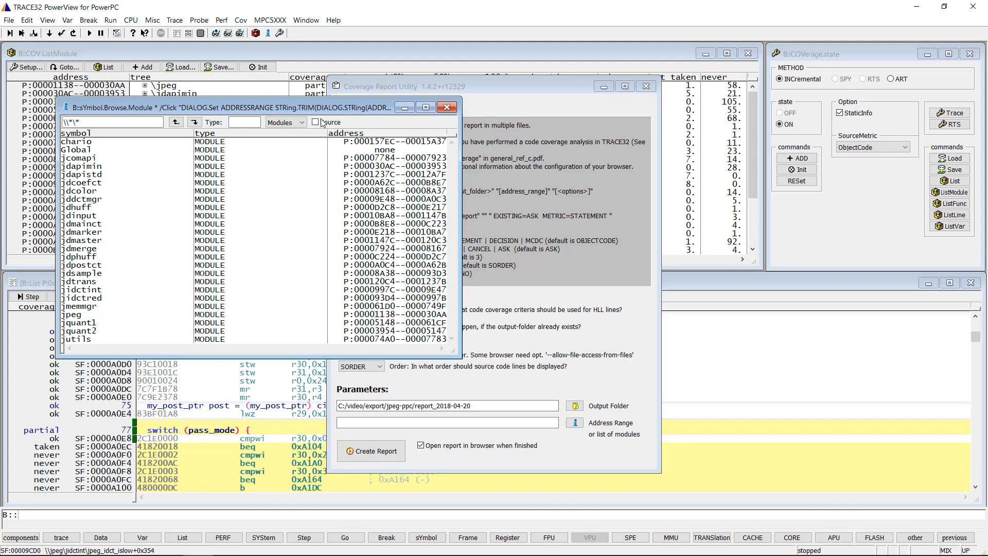
pyautogui.click(317, 121)
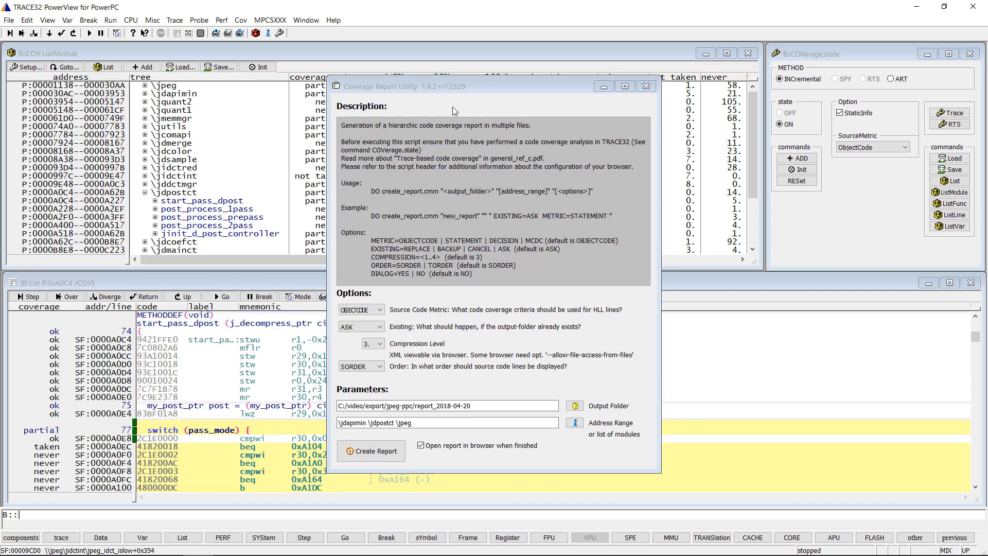
pyautogui.moveTo(453, 113)
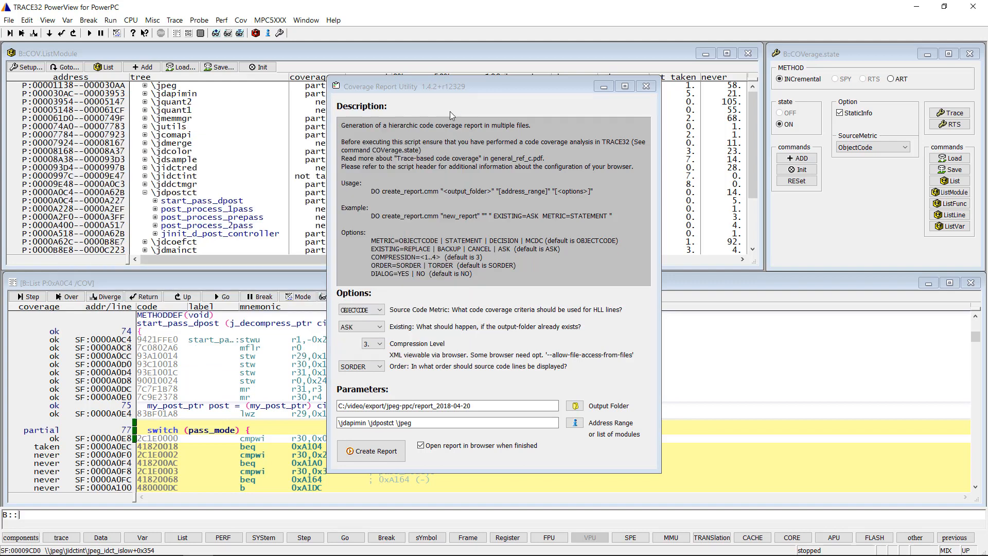
# Step: Generate the coverage report with 'Open report in browser when finished' enabled
pyautogui.click(422, 446)
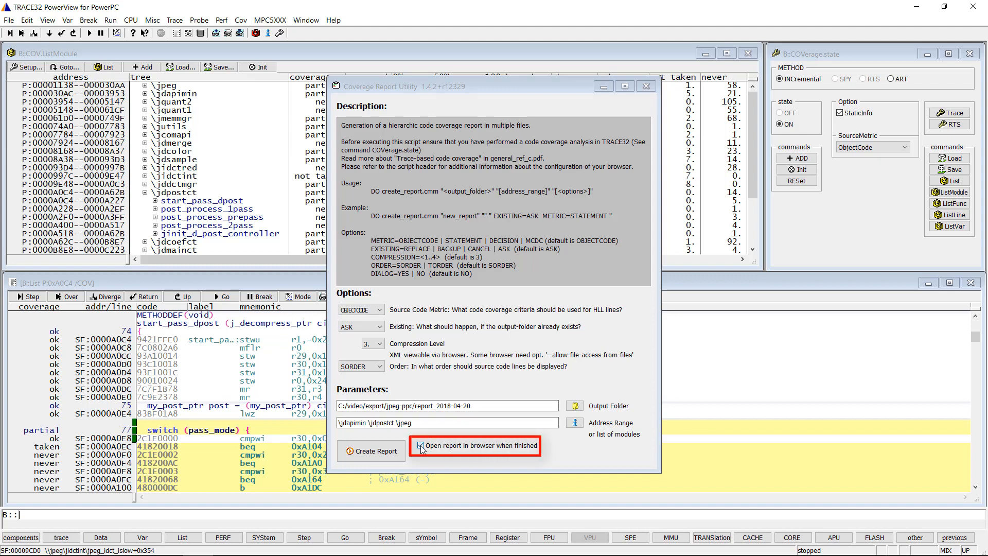
pyautogui.click(372, 451)
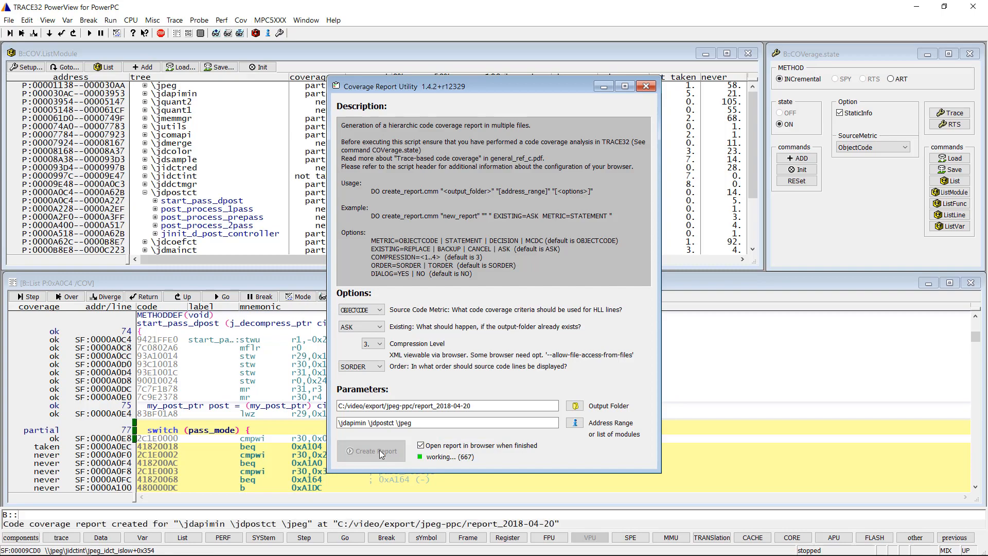
pyautogui.click(371, 451)
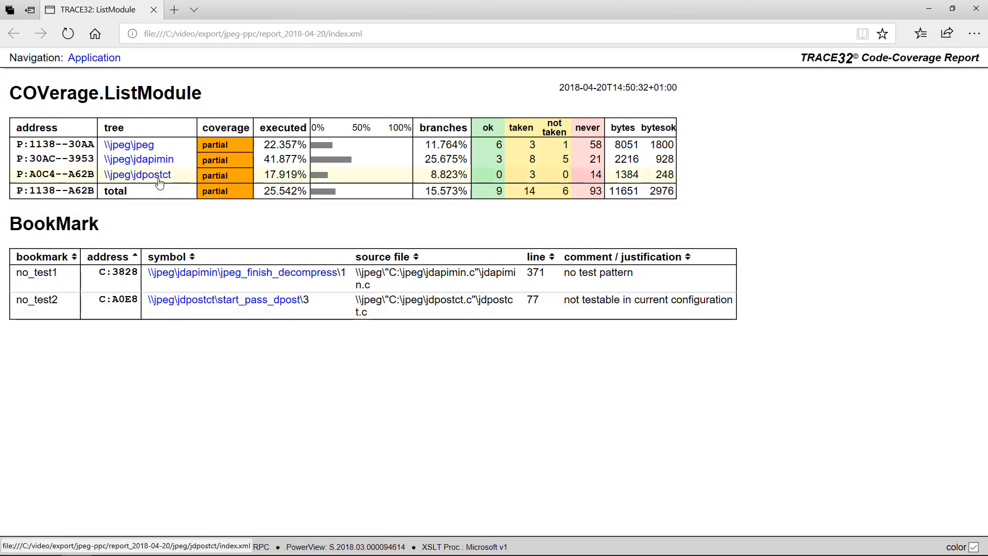
# Step: Drill into the jdpostct module and show line coverage for start_pass_dpost
pyautogui.click(135, 174)
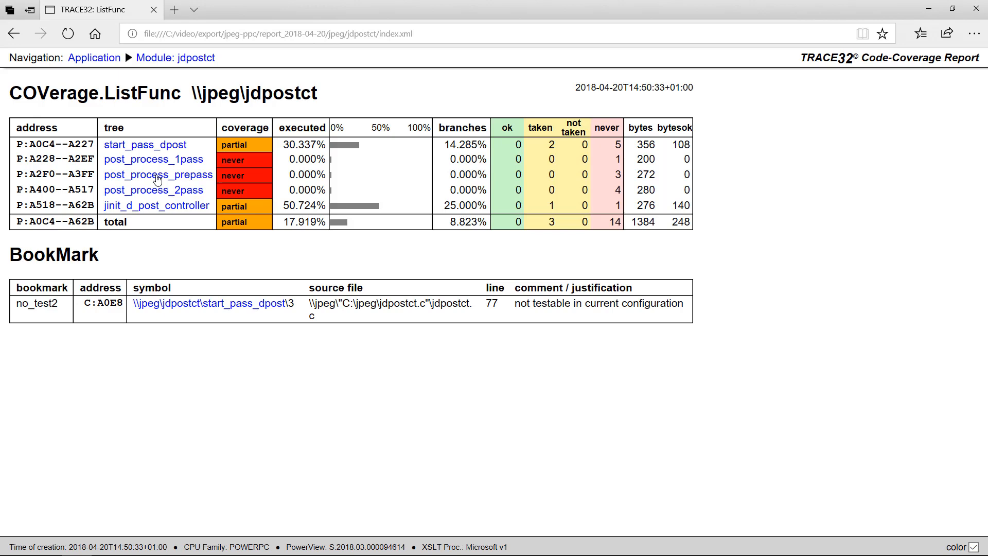
pyautogui.click(144, 144)
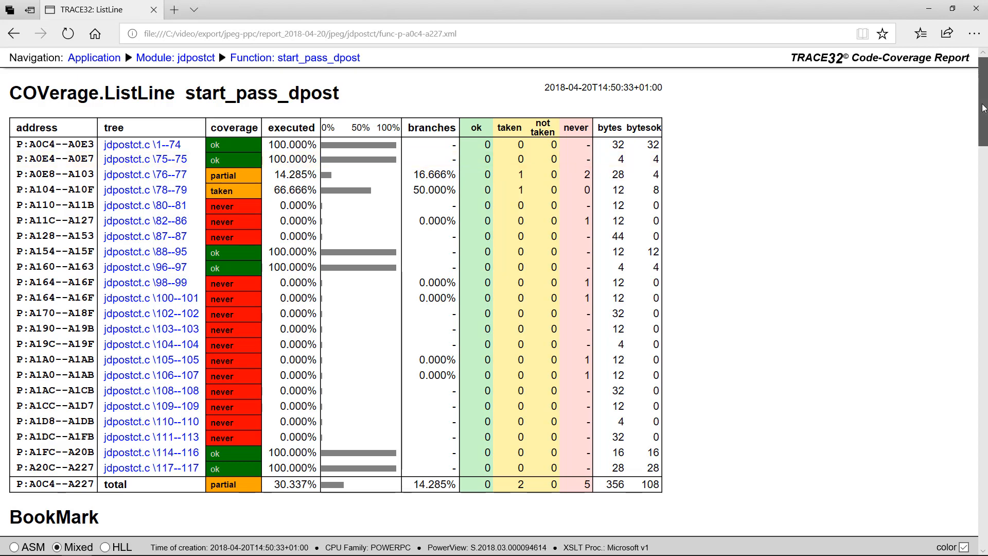
# Step: View the start_pass_dpost listing and switch it to HLL source-lines-only mode
pyautogui.scroll(-3)
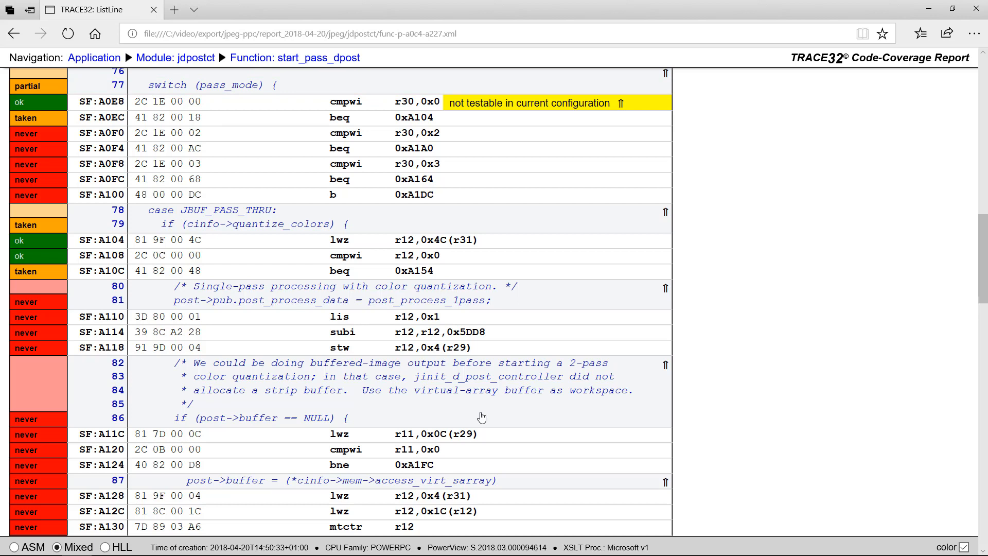
pyautogui.moveTo(457, 421)
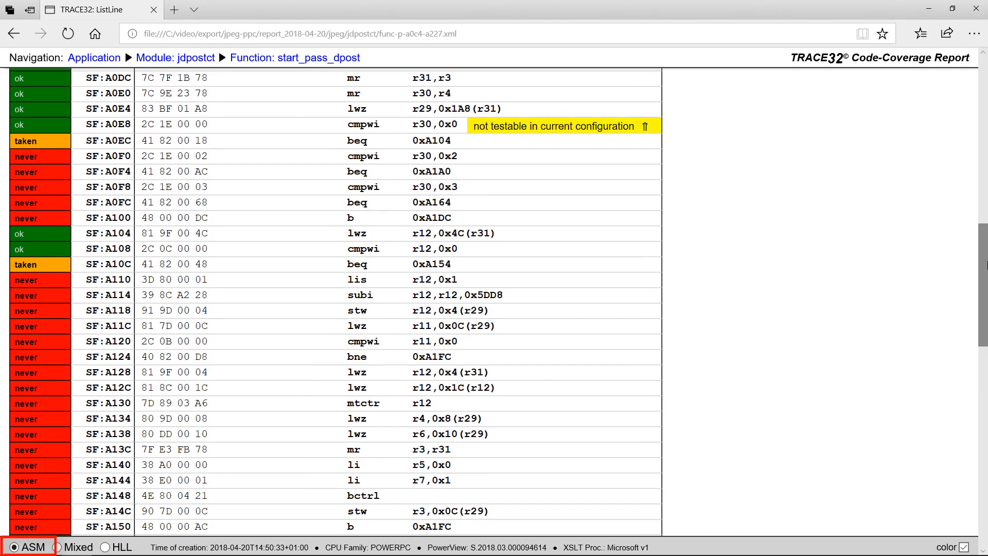
pyautogui.click(105, 546)
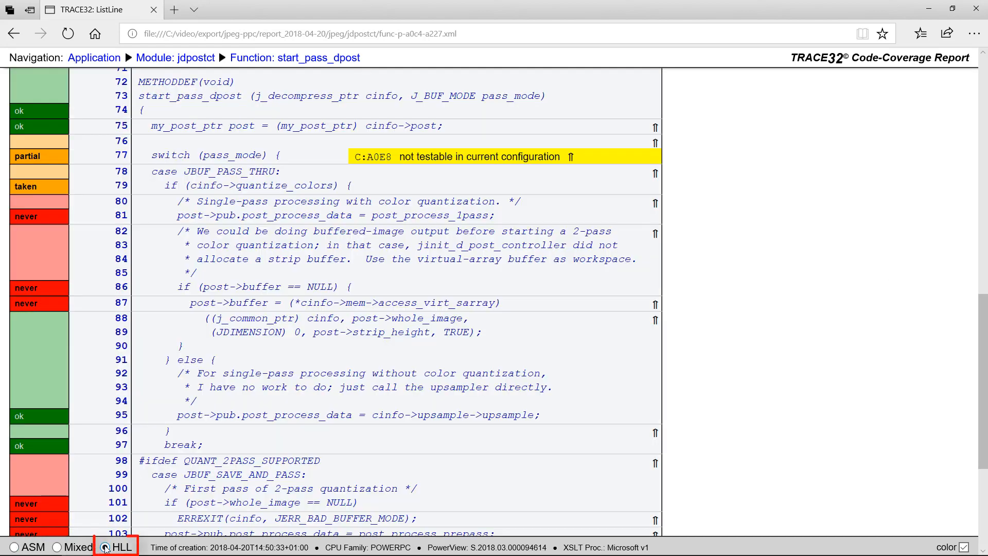